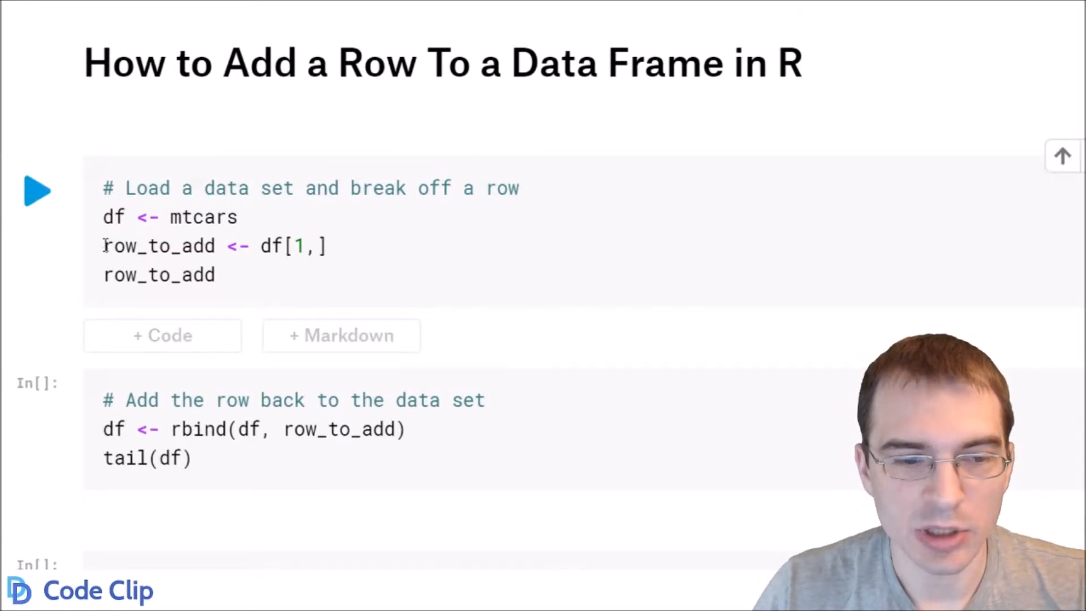
Run the first cell to load mtcars into df and display row_to_add (Mazda RX4)
left_click(36, 191)
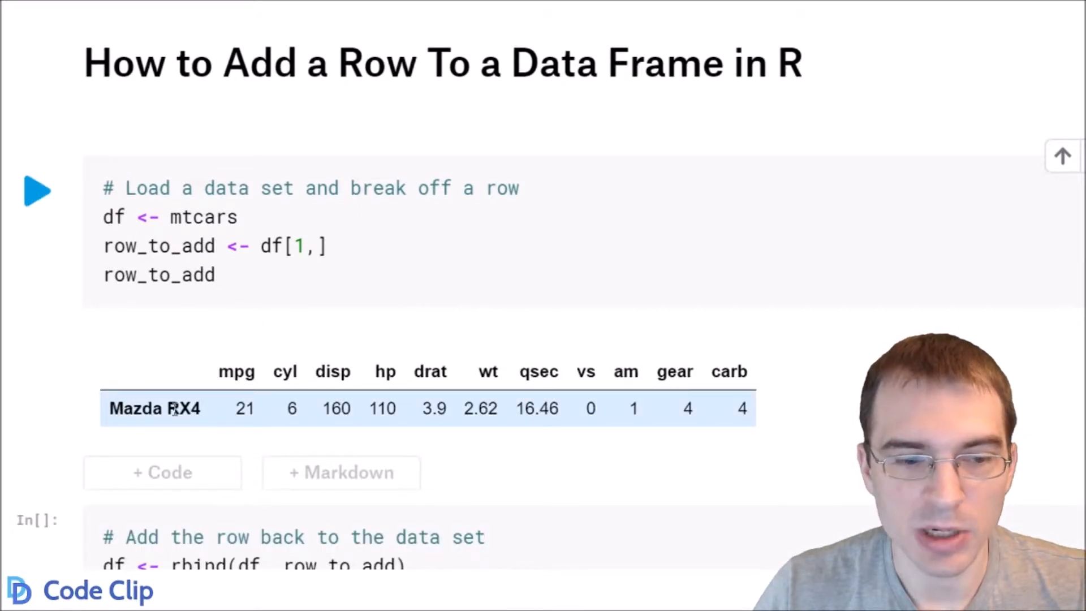
scroll("down", 3)
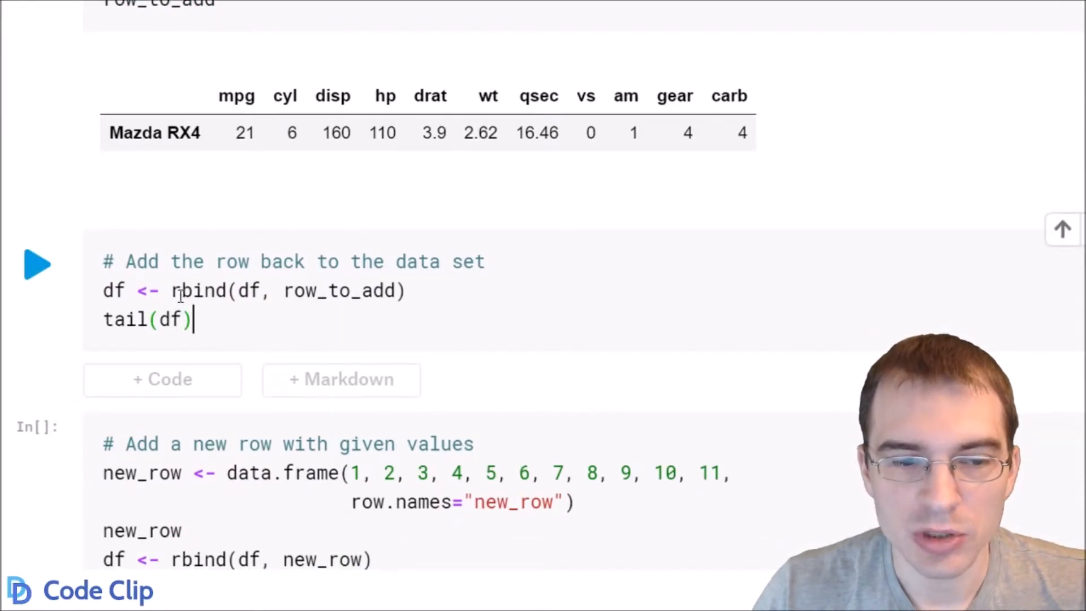
double_click(251, 290)
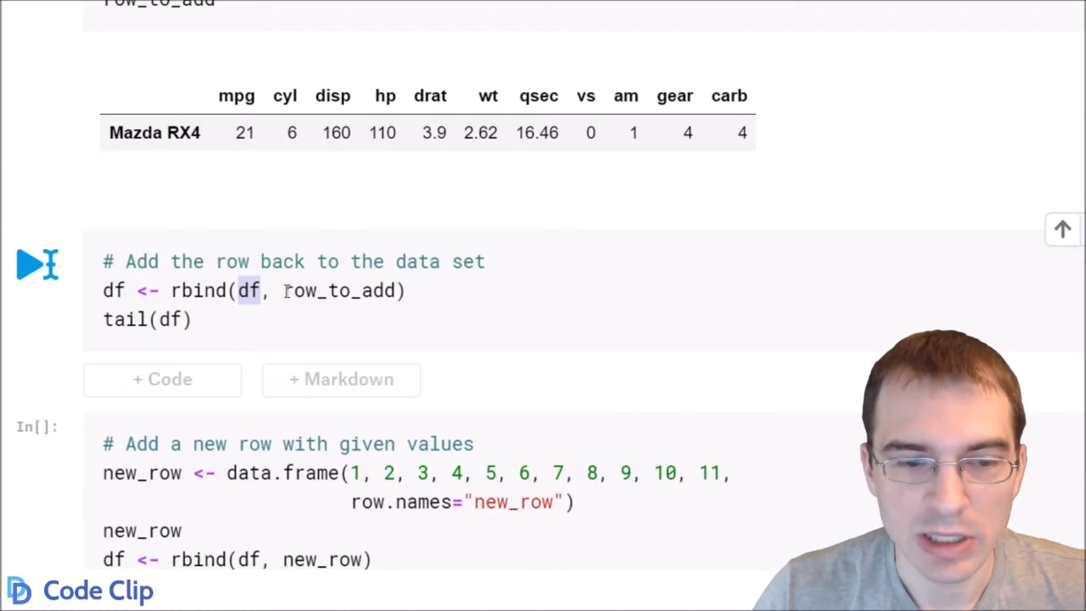
double_click(344, 291)
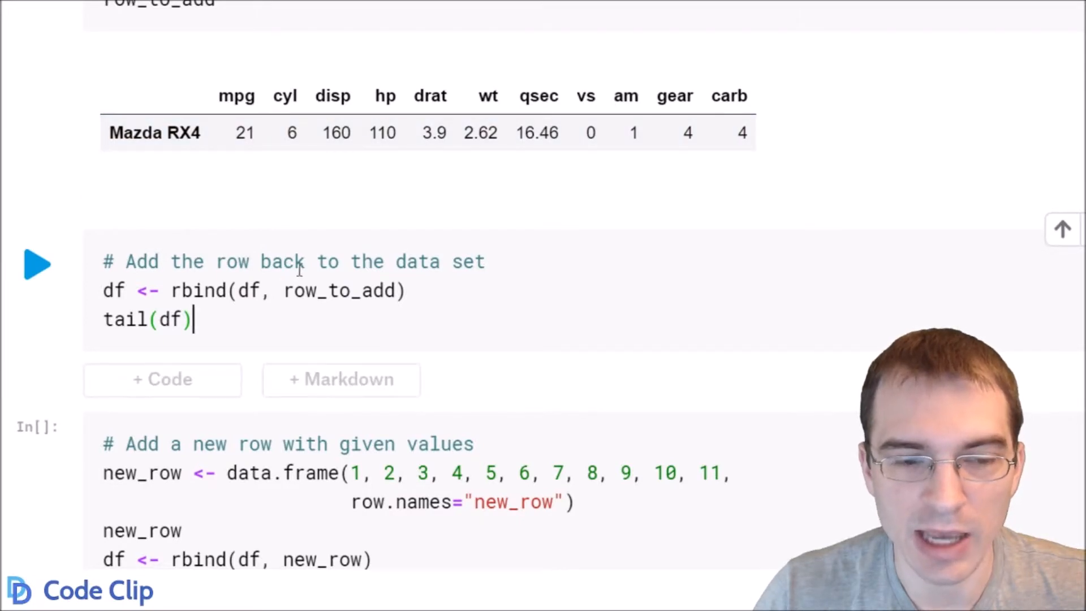
Run the rbind cell so tail(df) ends with the appended Mazda RX41 row
left_click(37, 264)
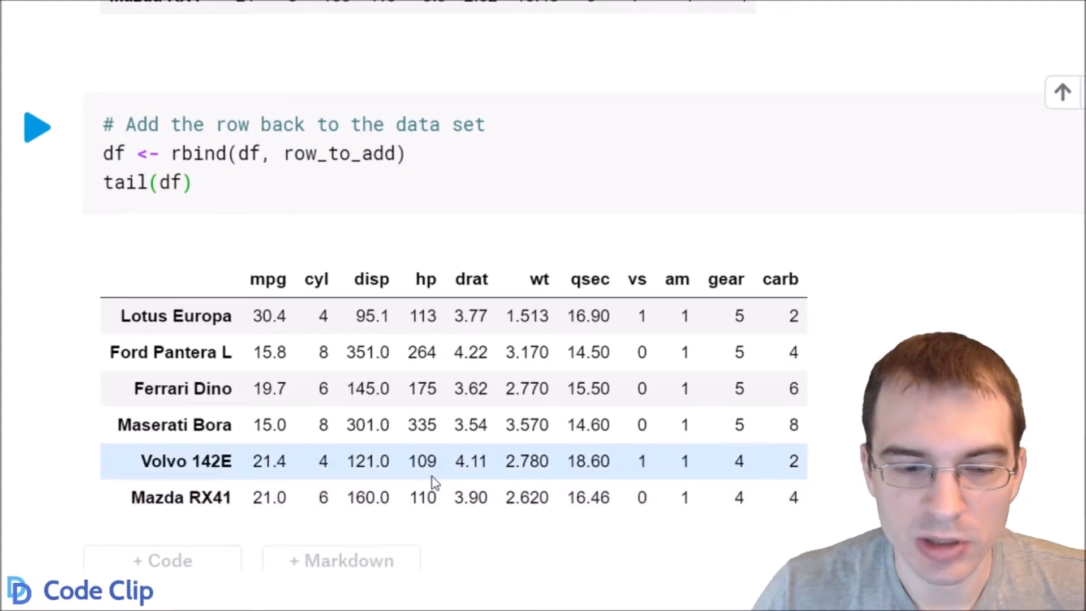
mouse_move(451, 474)
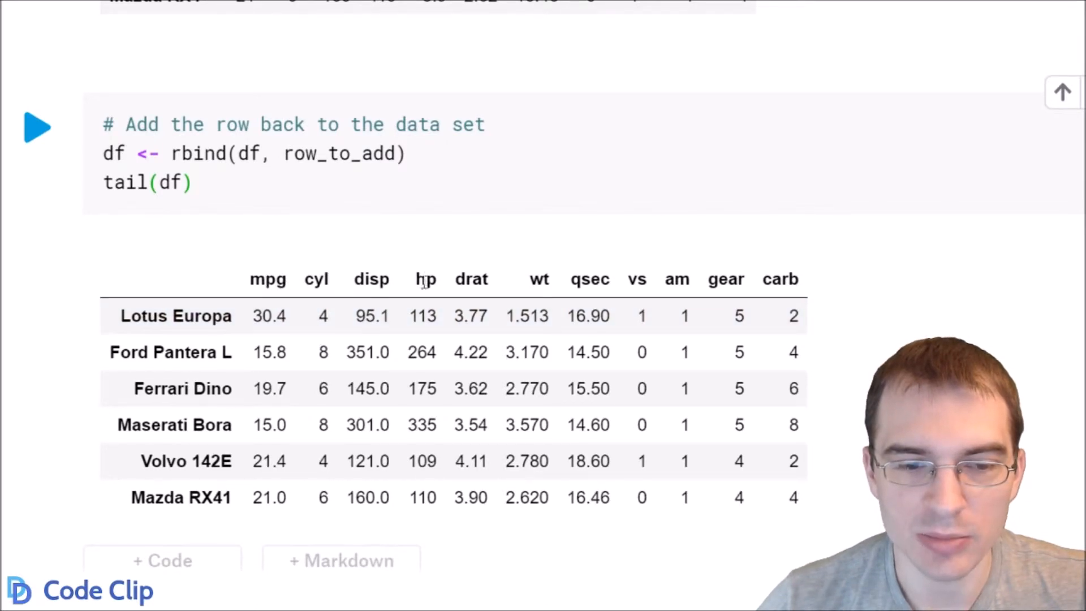
mouse_move(460, 287)
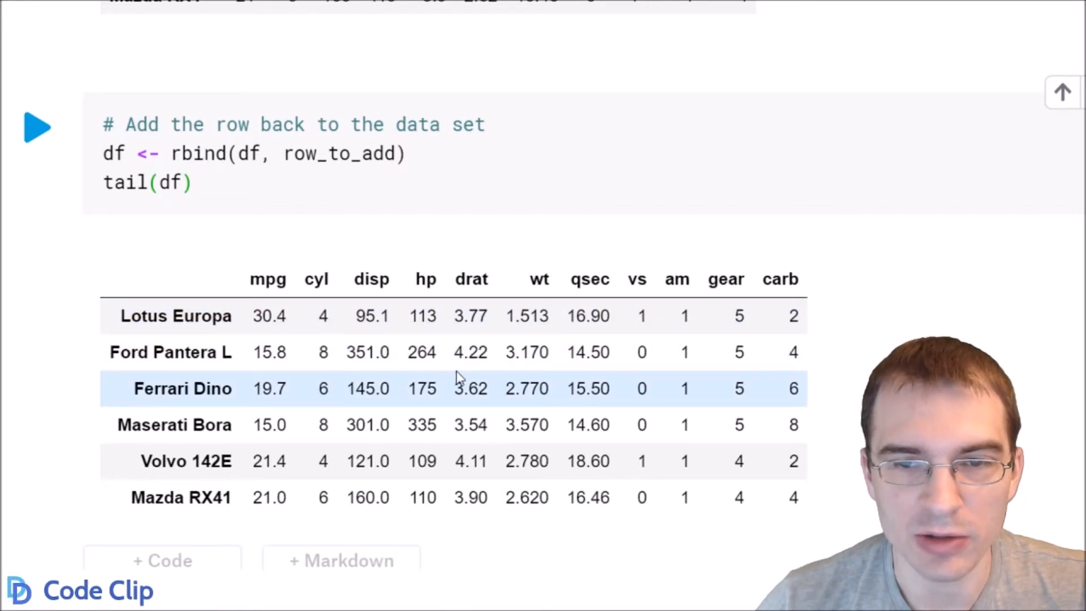
scroll("down", 3)
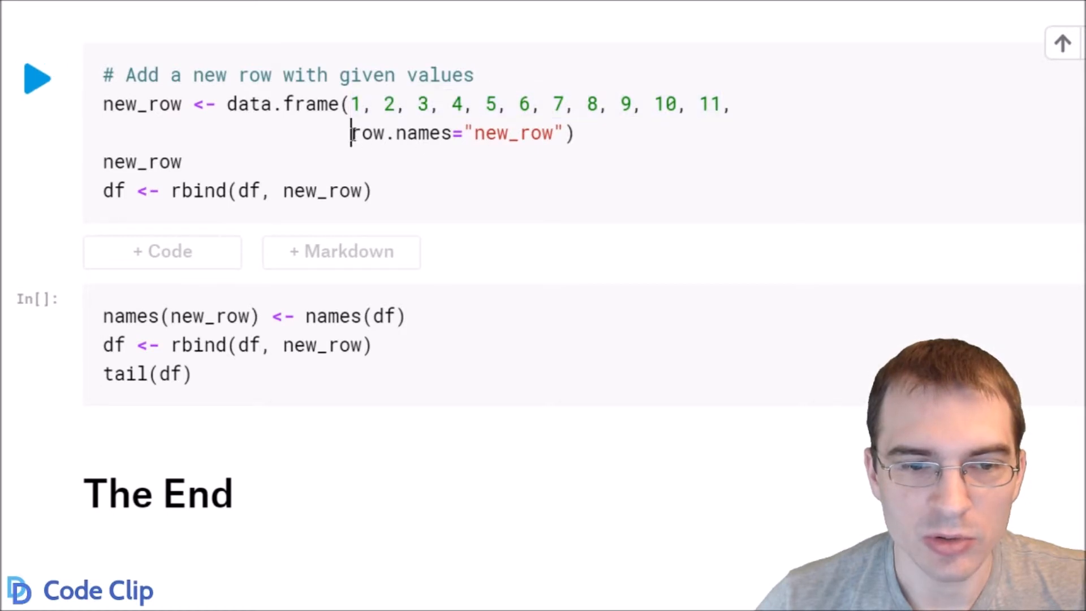
left_click_drag(350, 133, 568, 133)
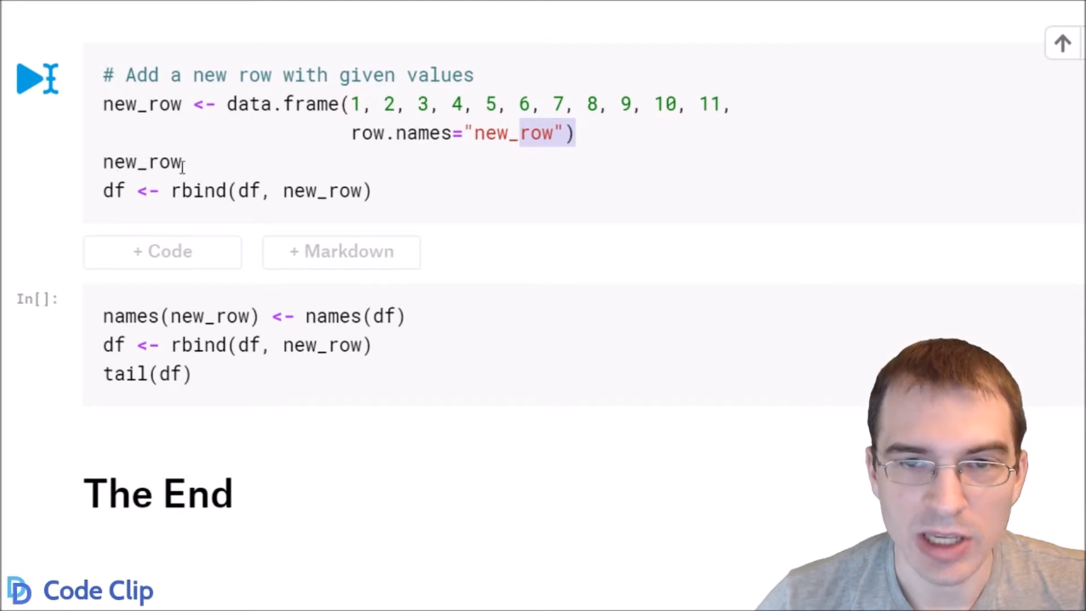
mouse_move(414, 195)
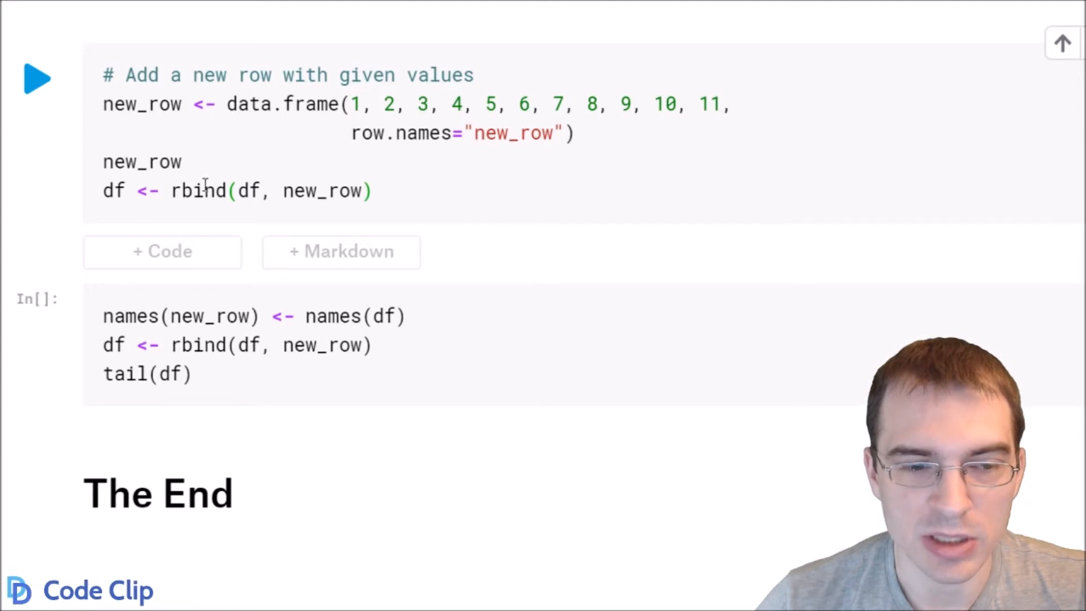
Run the new_row cell, getting rbind's 'names do not match previous names' error and traceback
left_click(37, 78)
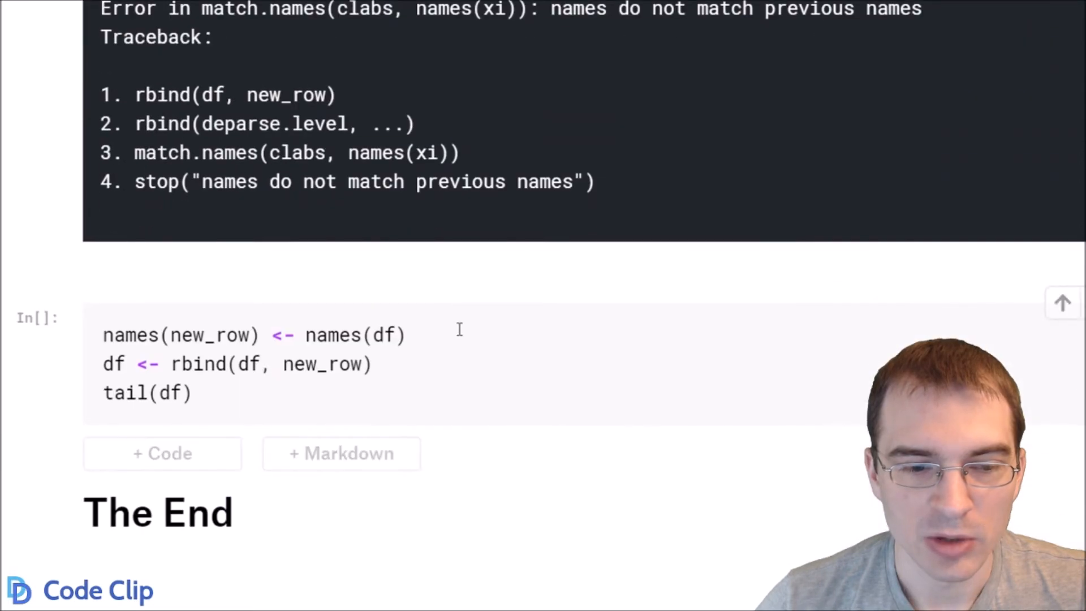
scroll("down", 3)
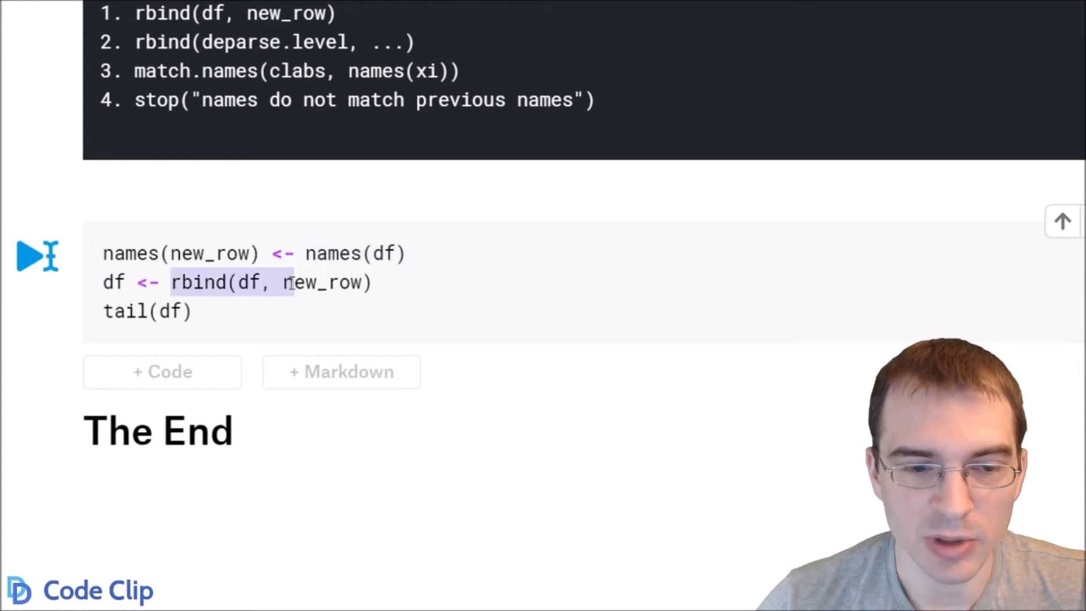
Run the last cell so tail(df) ends with new_row holding 1–11, highlighting its first values
left_click(37, 257)
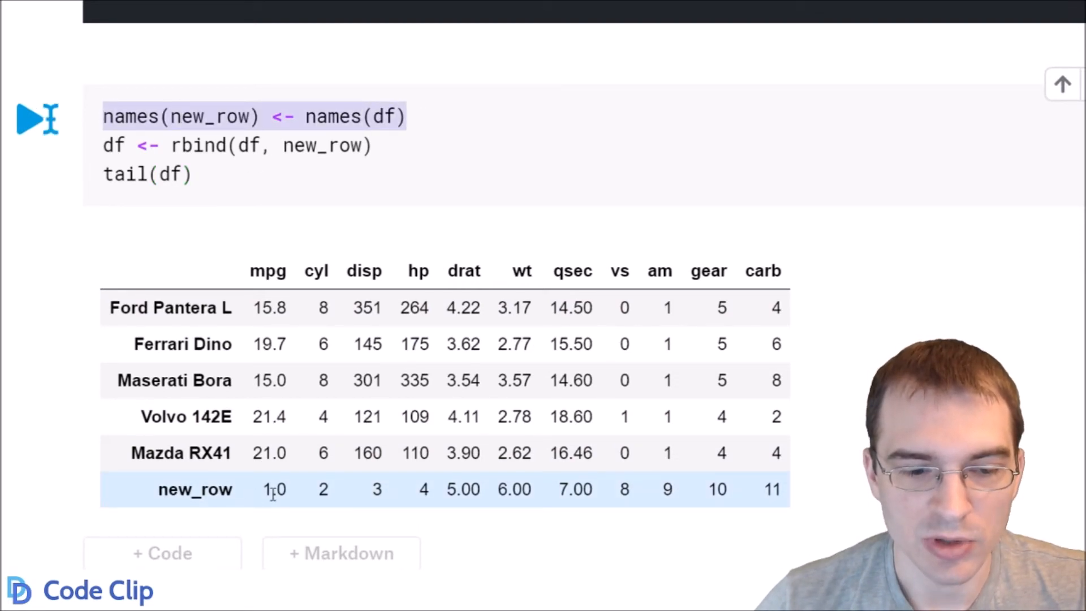
left_click_drag(269, 488, 430, 488)
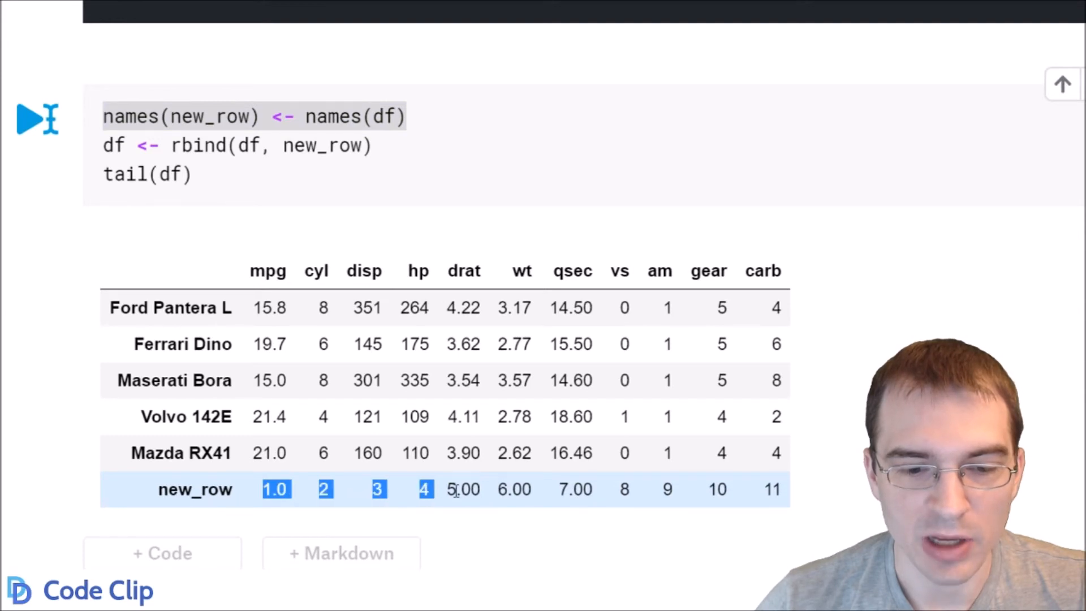